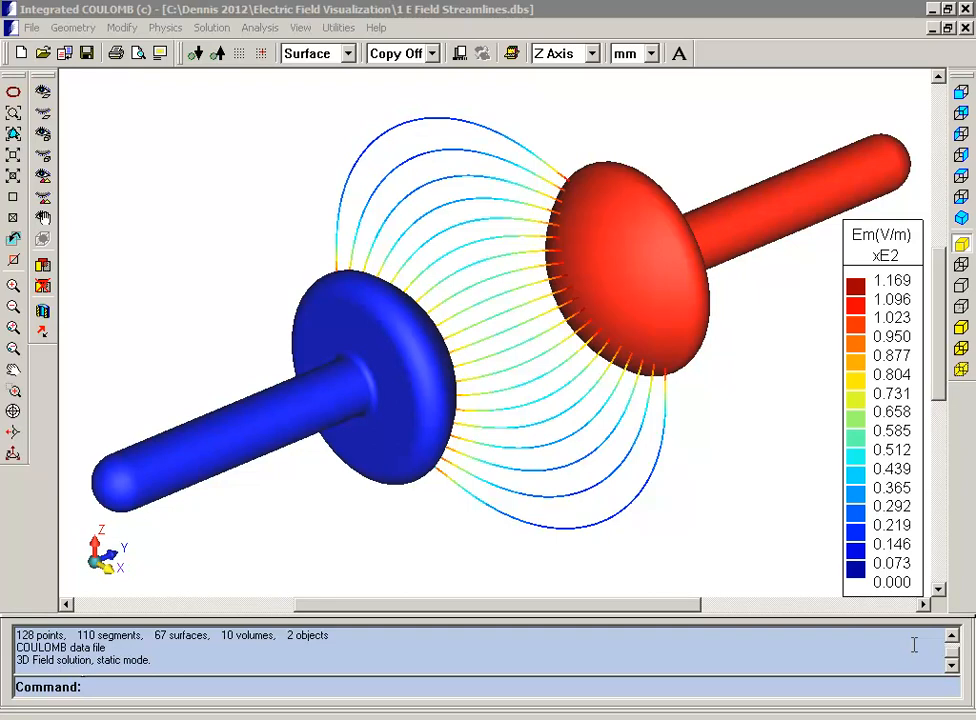
mouse_move(800, 536)
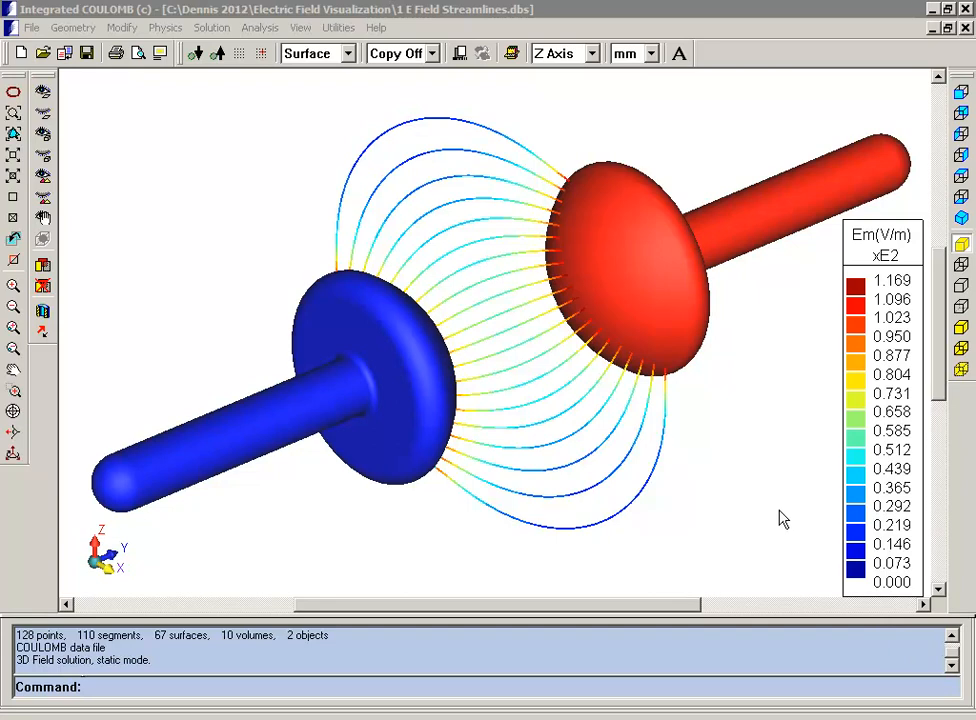
mouse_move(704, 356)
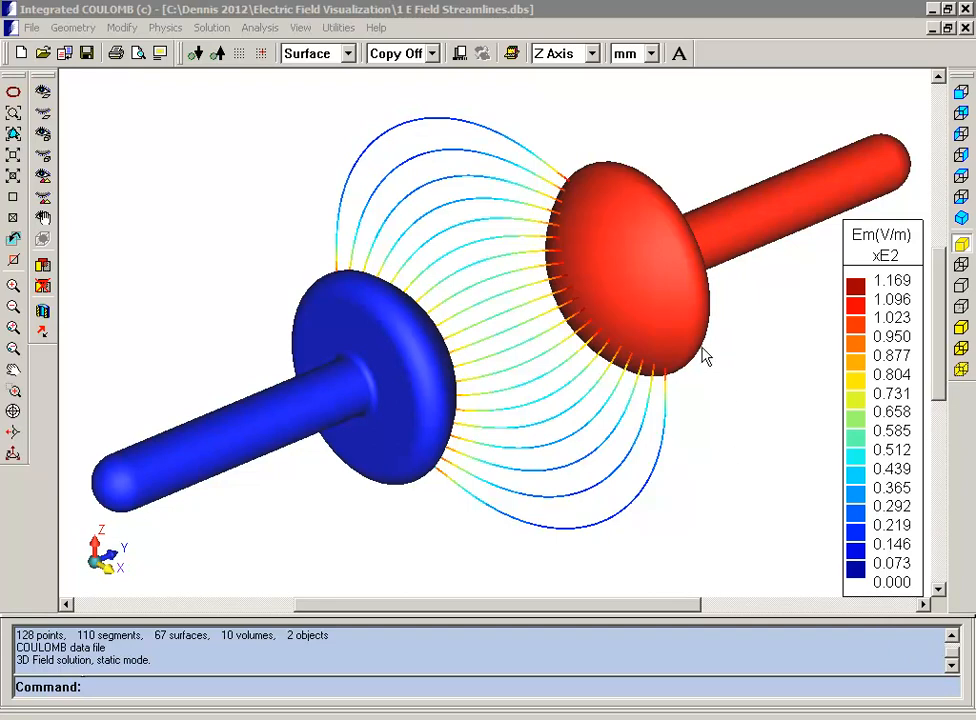
mouse_move(484, 520)
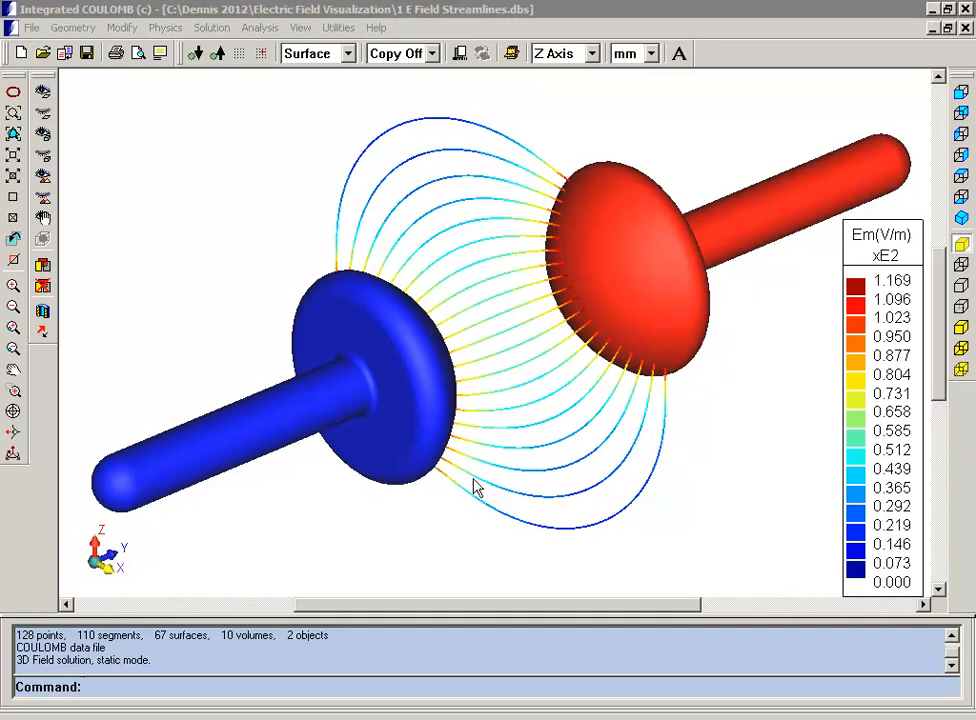
mouse_move(658, 476)
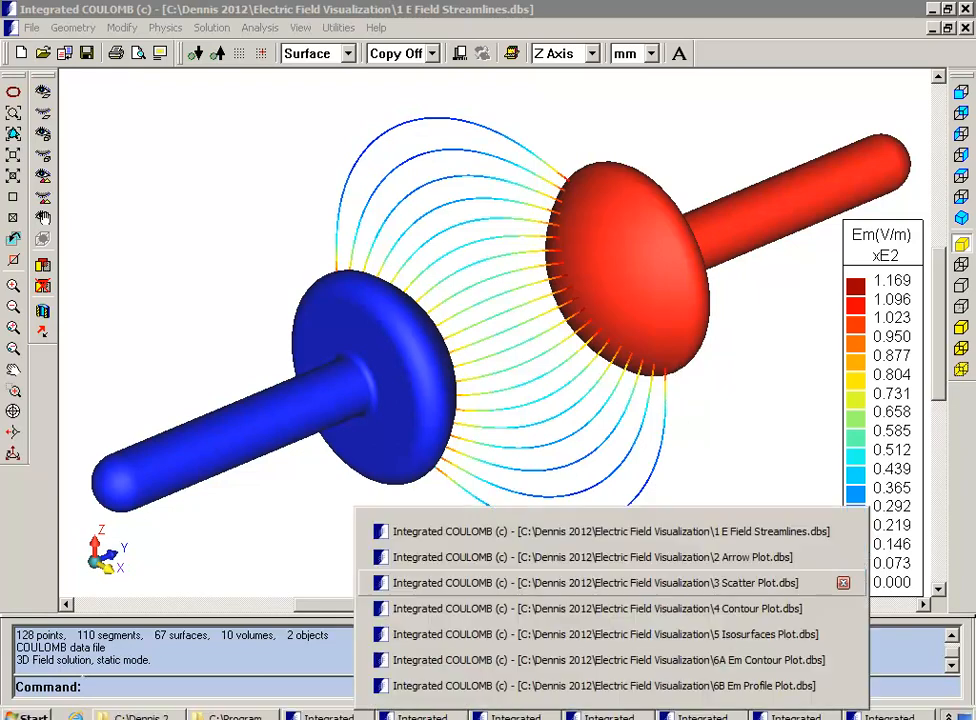
Switch to the '3 Scatter Plot.dbs' view of electric potential around both electrodes.
left_click(590, 582)
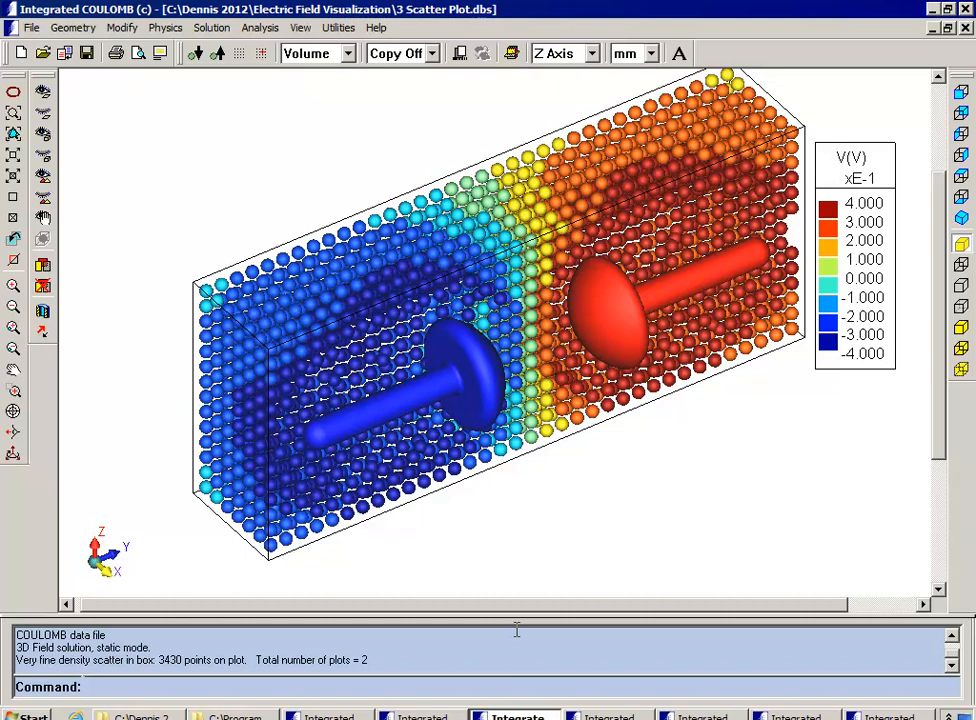
mouse_move(588, 536)
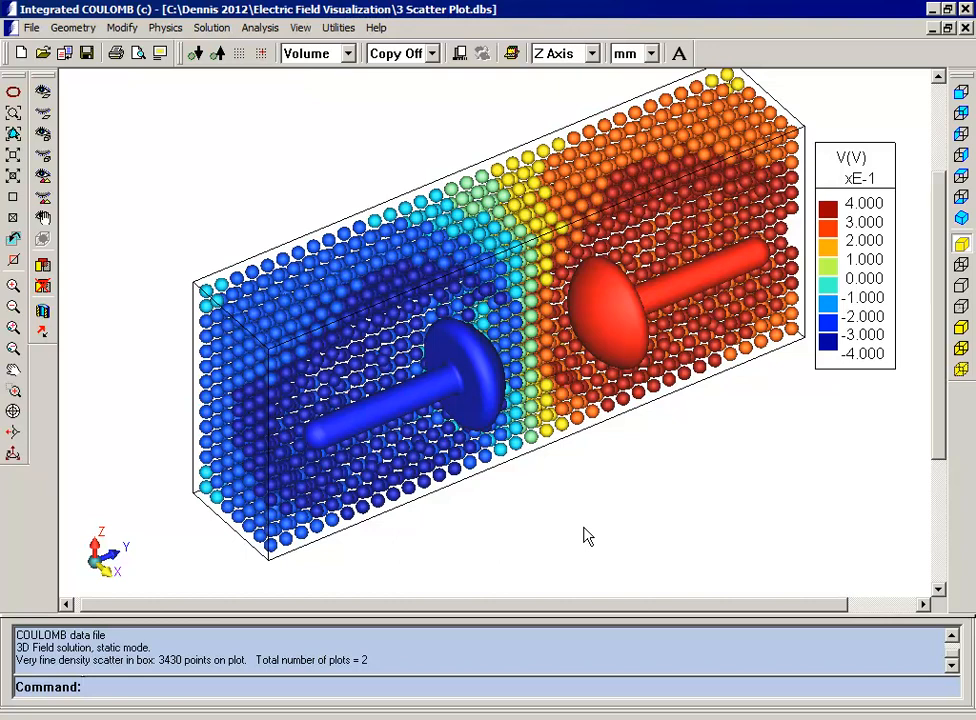
mouse_move(604, 504)
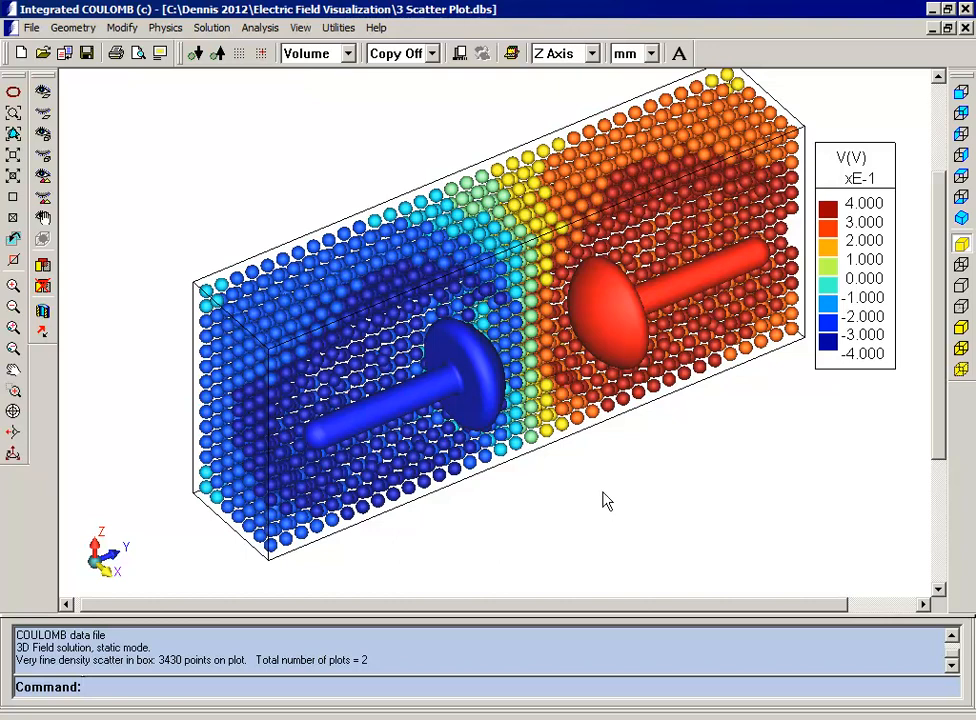
mouse_move(764, 400)
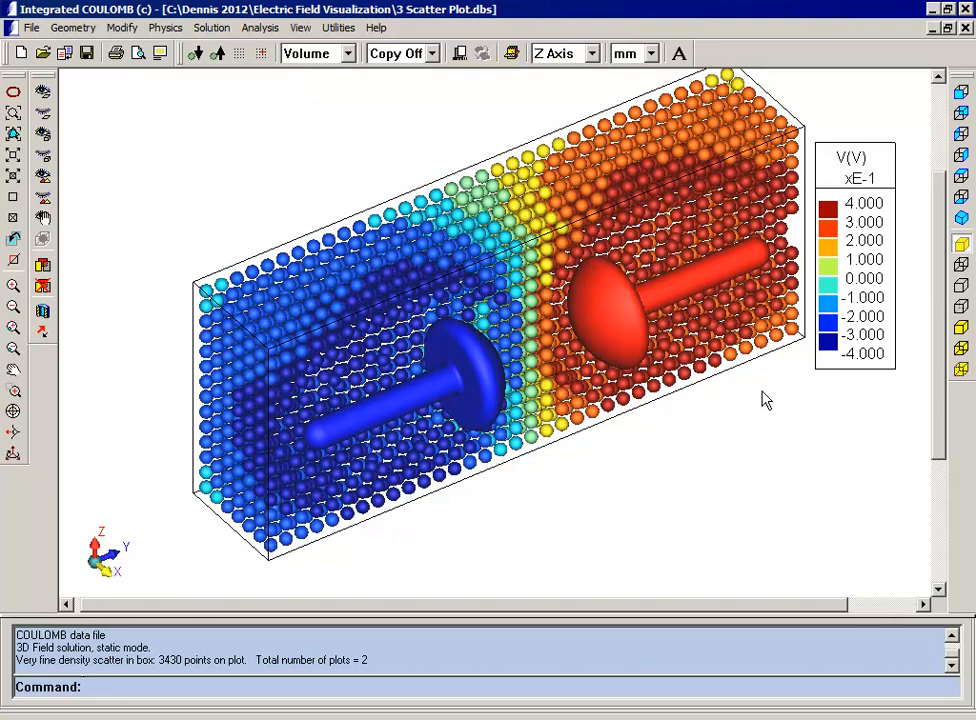
mouse_move(742, 428)
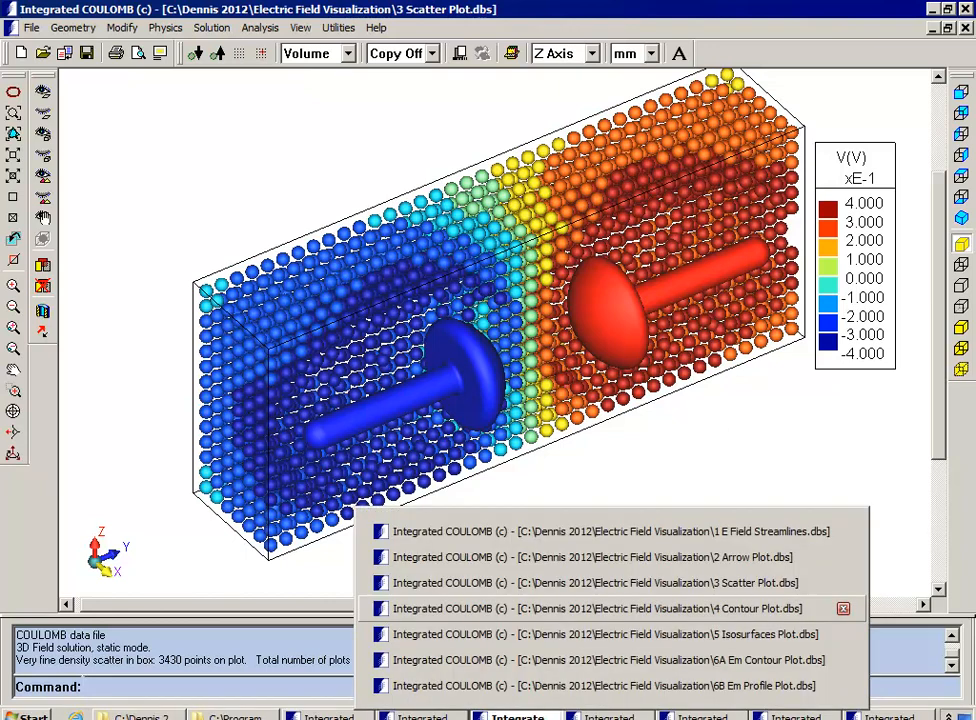
left_click(596, 608)
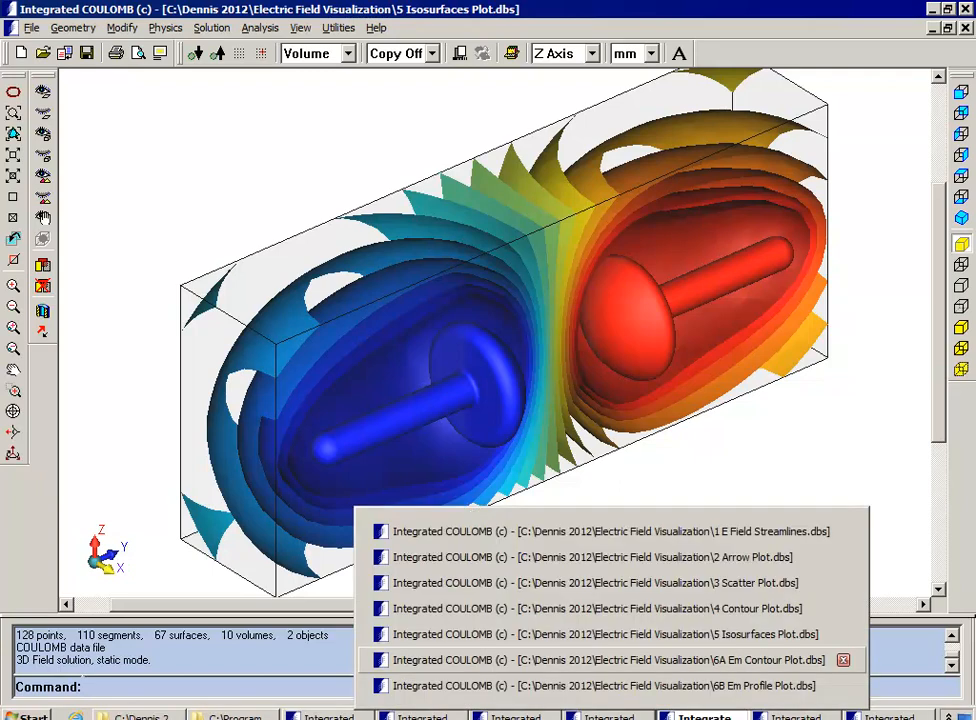
Switch to '6A Em Contour Plot.dbs' showing field-magnitude contours on a plane behind the electrodes.
left_click(600, 660)
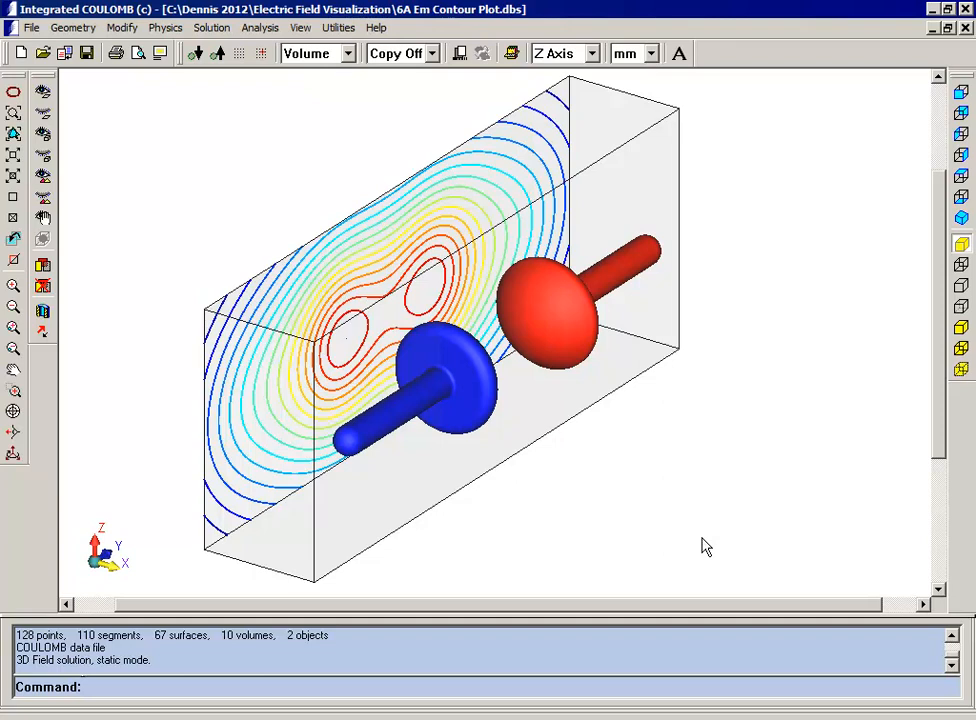
mouse_move(270, 530)
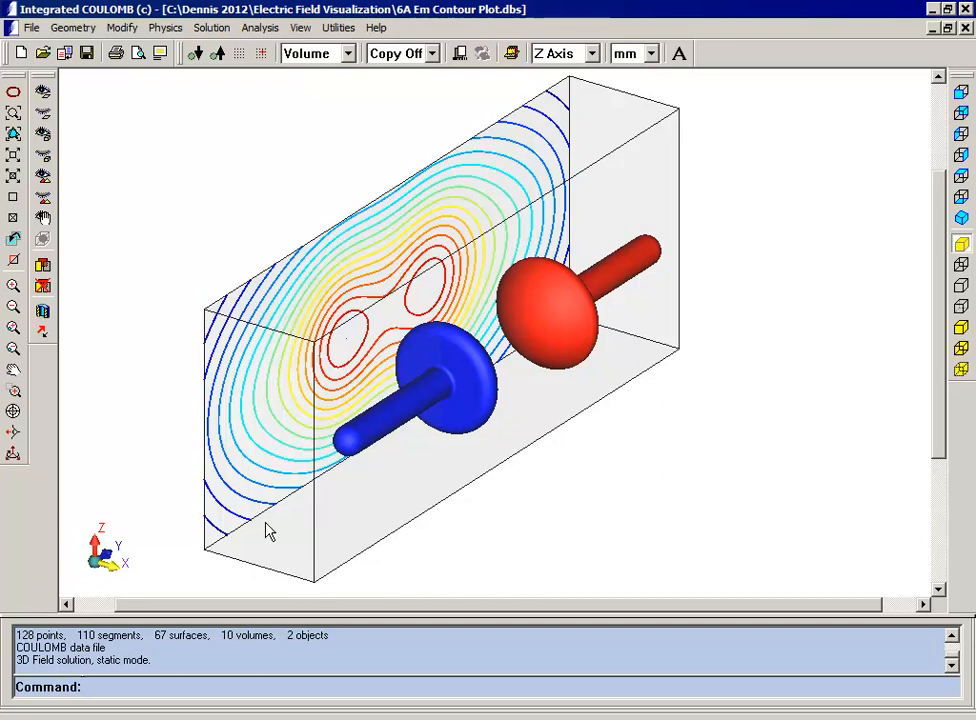
mouse_move(232, 510)
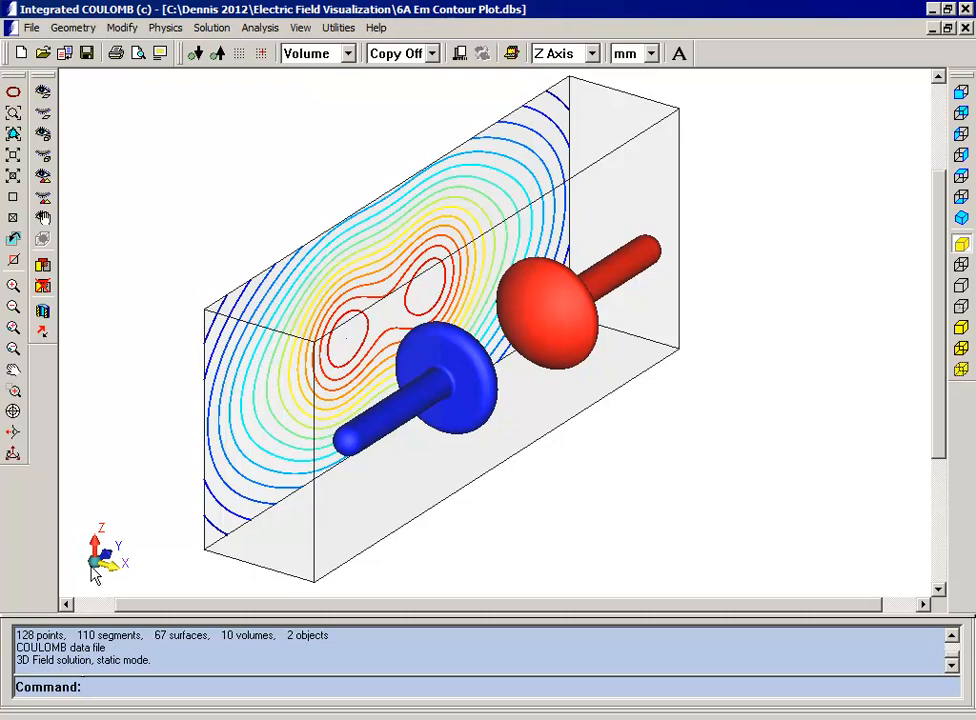
mouse_move(118, 578)
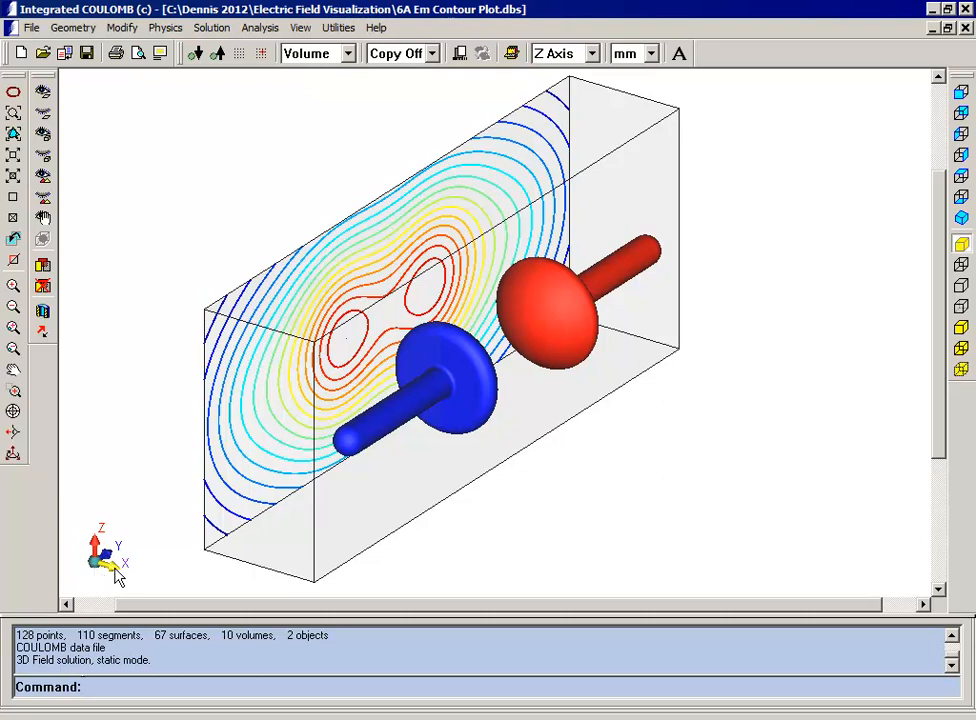
mouse_move(564, 36)
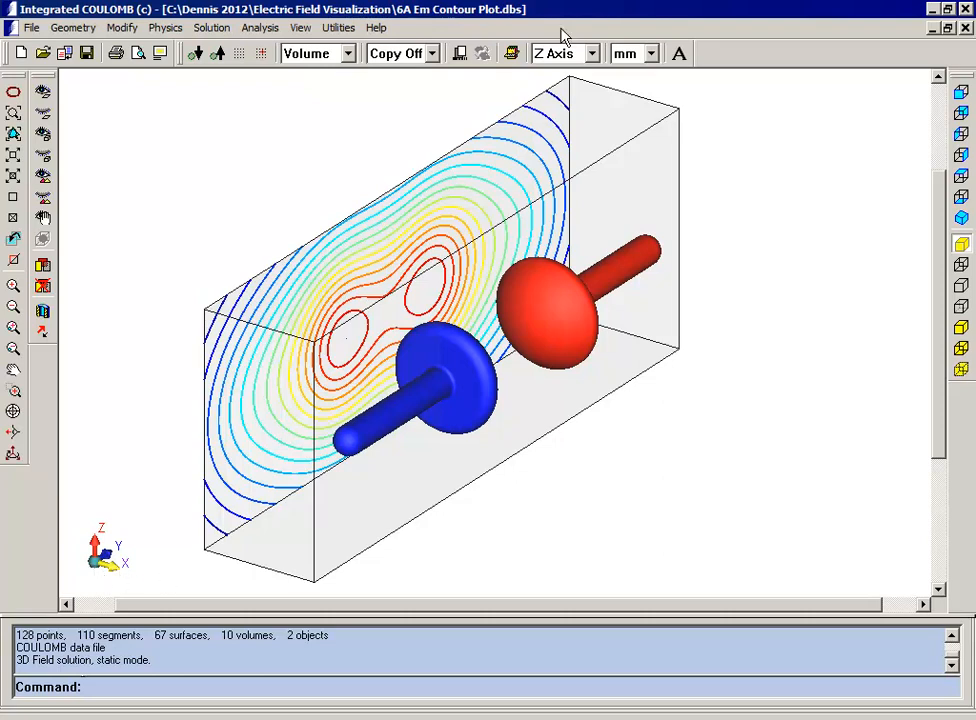
View '6B Em Profile Plot.dbs' along the X axis and tilt it to reveal the field-magnitude peaks.
left_click(592, 52)
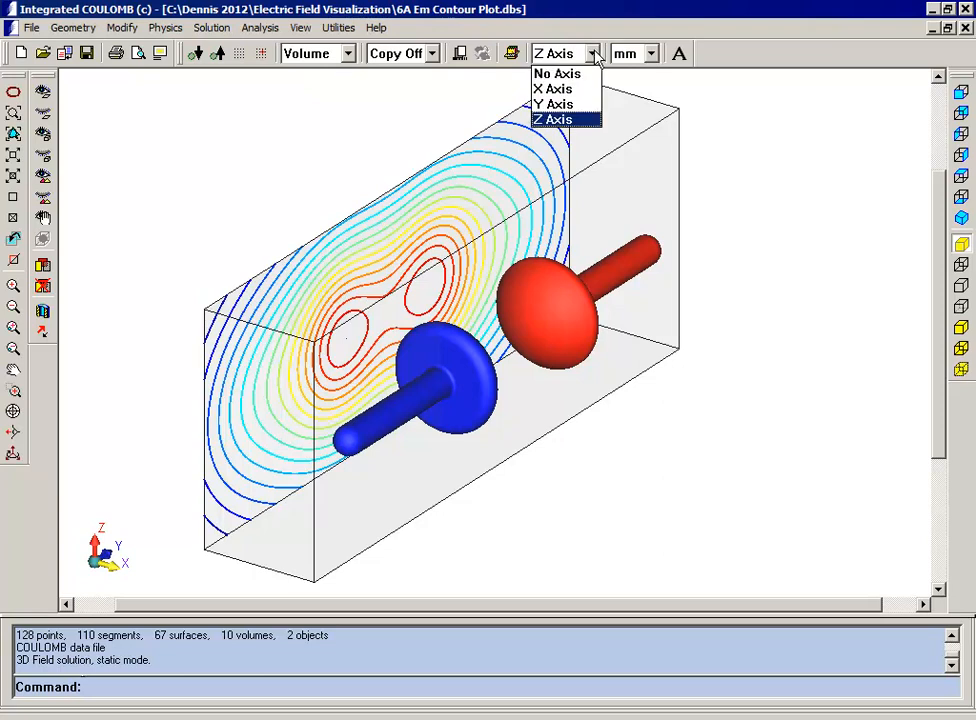
mouse_move(568, 88)
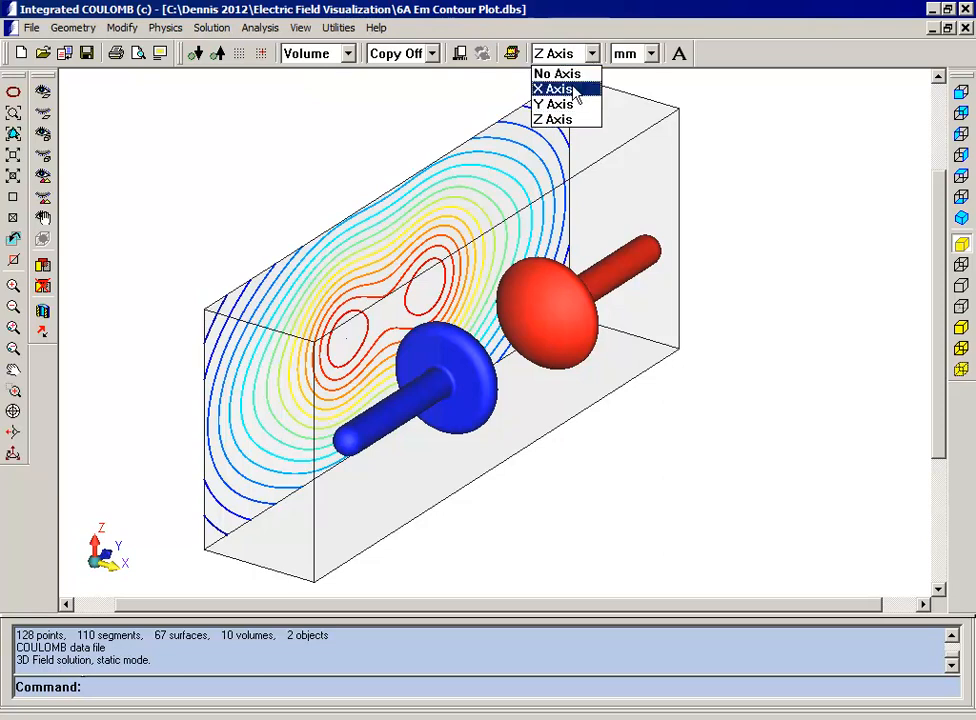
left_click(556, 88)
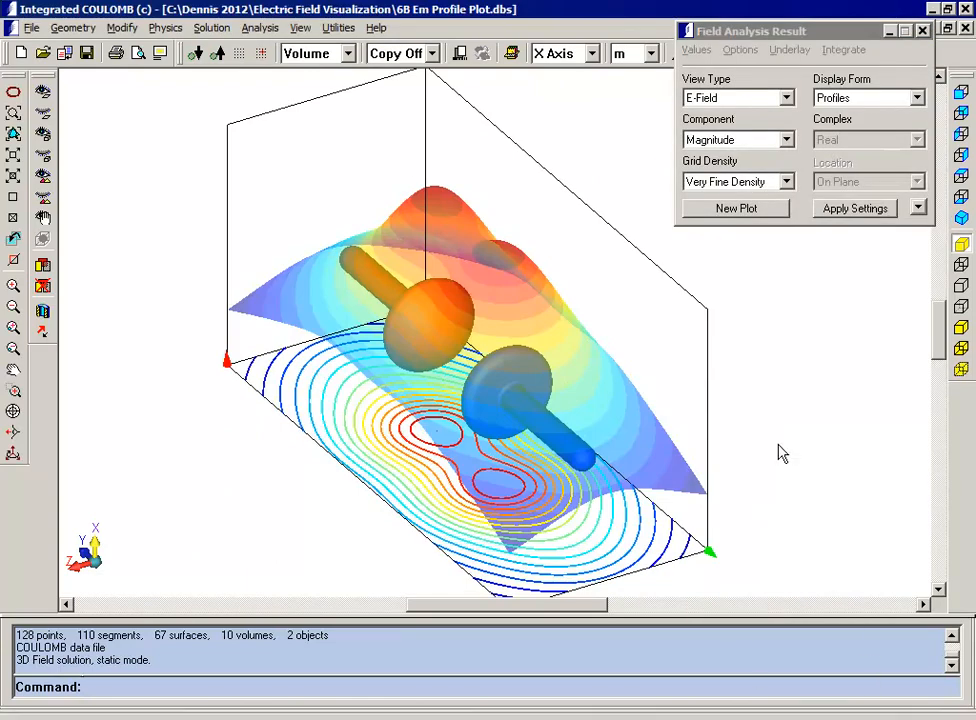
mouse_move(696, 558)
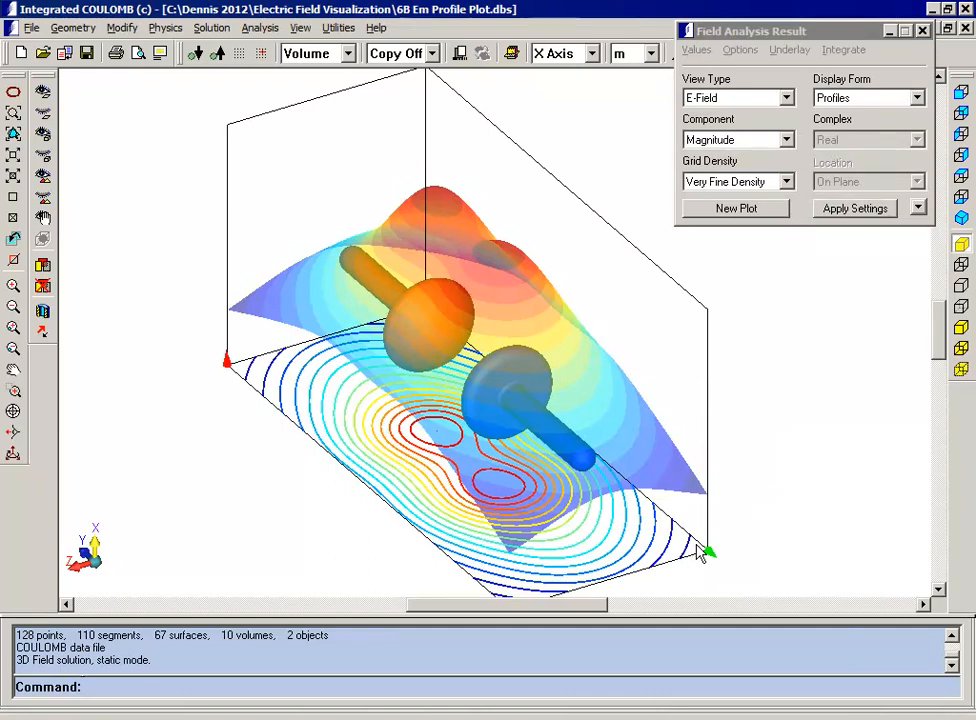
left_click_drag(700, 556, 770, 486)
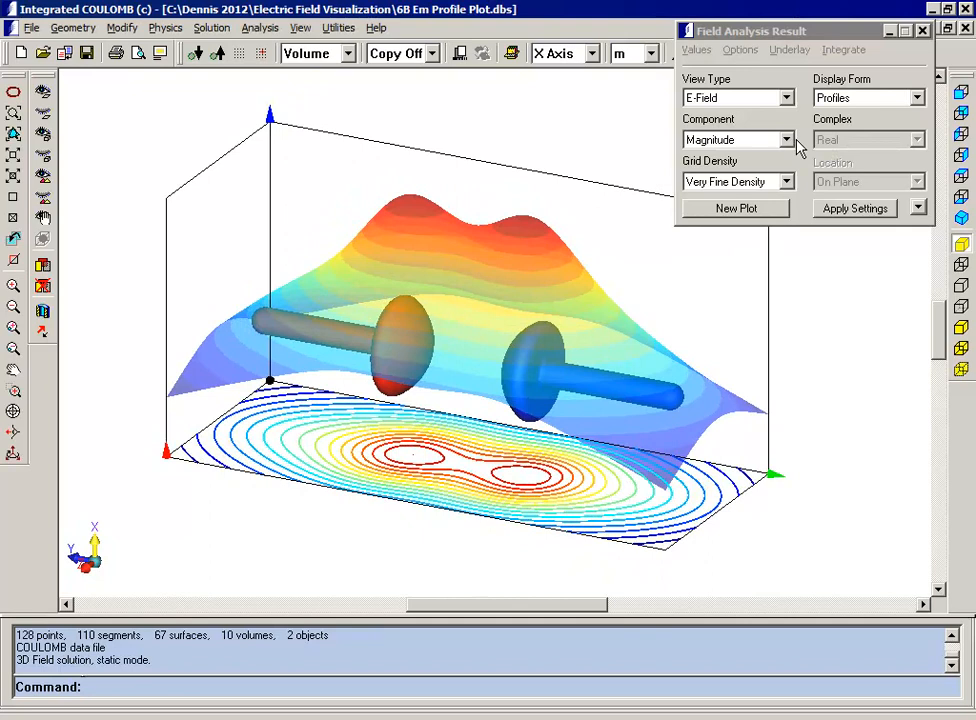
Redraw the profile for the Y component of the field, then select the Z component.
left_click(788, 140)
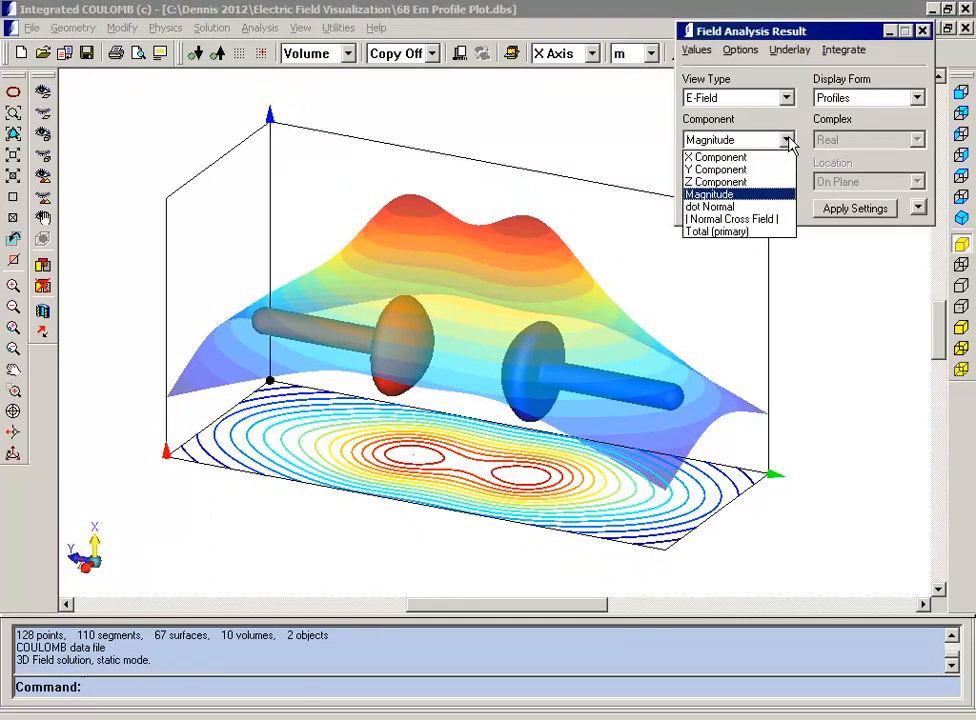
left_click(716, 168)
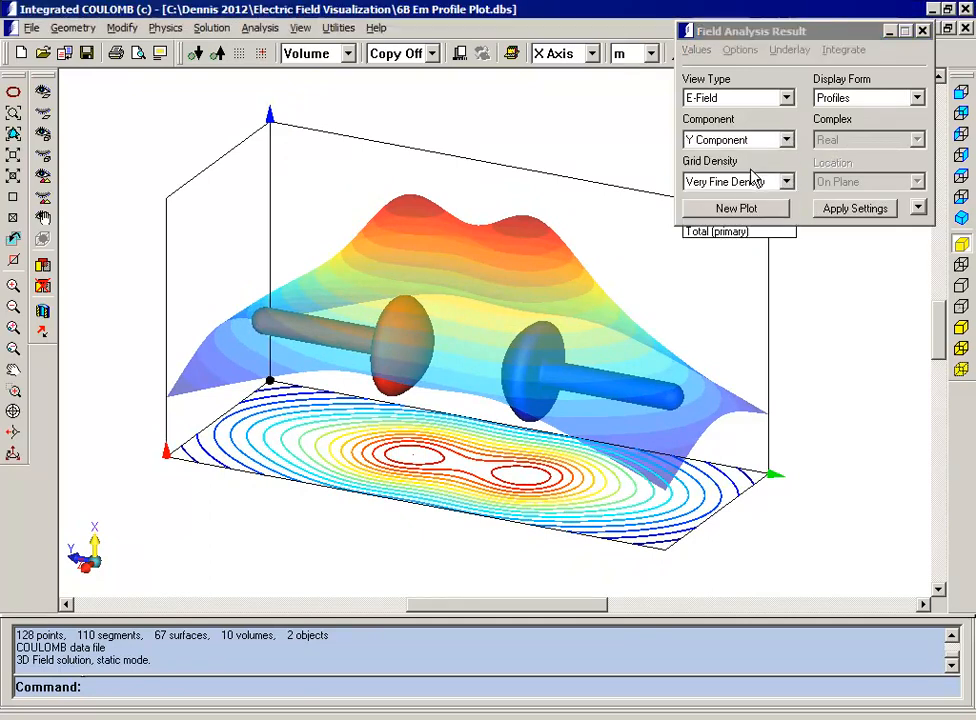
left_click(854, 208)
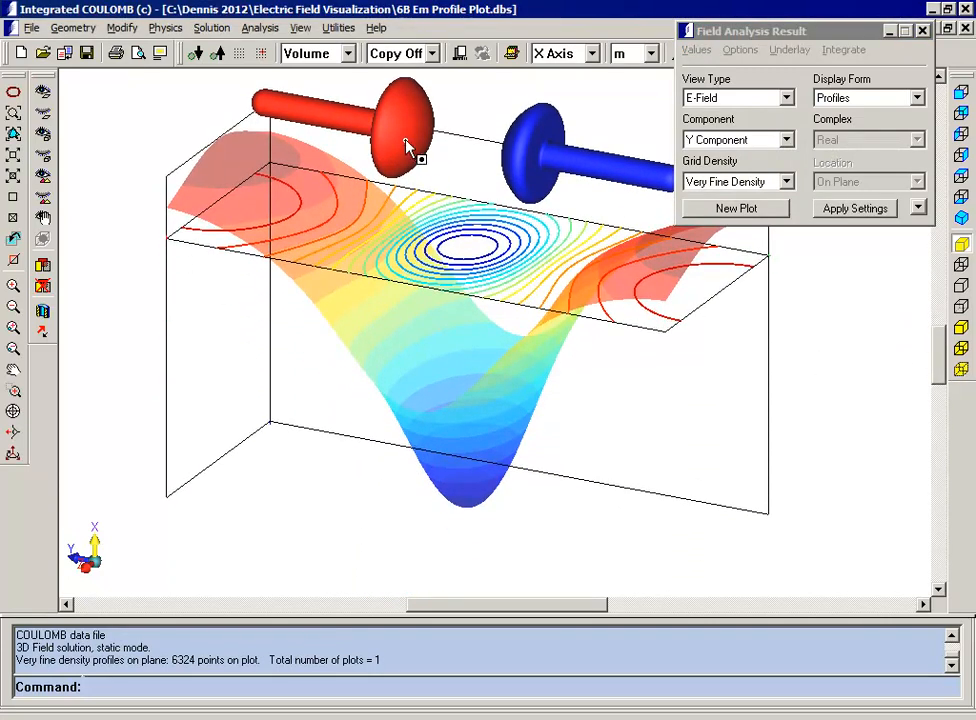
mouse_move(450, 164)
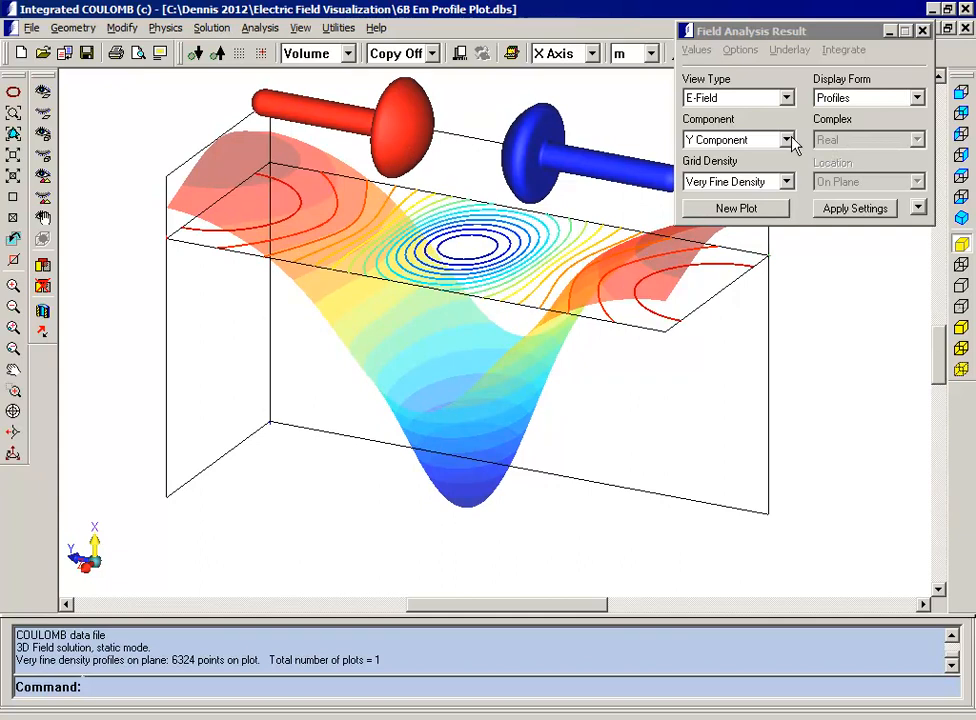
left_click(788, 140)
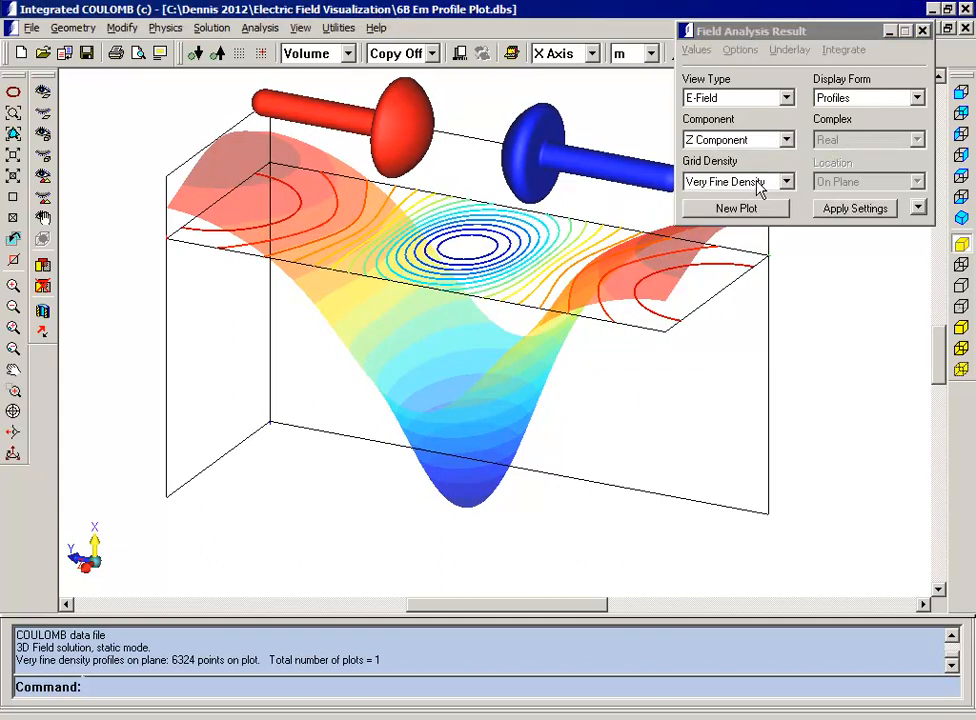